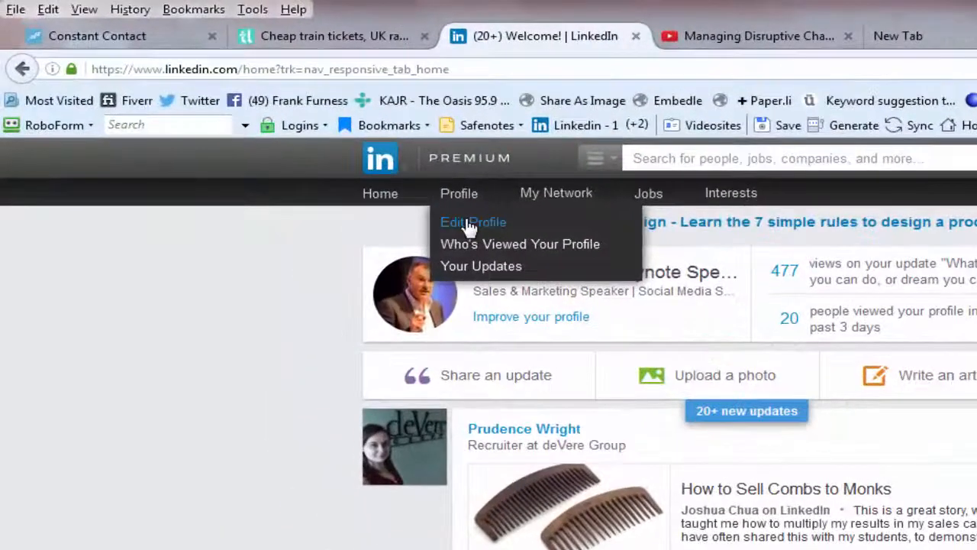
Switch the LinkedIn profile into Edit Profile mode from the Profile menu
left_click(474, 221)
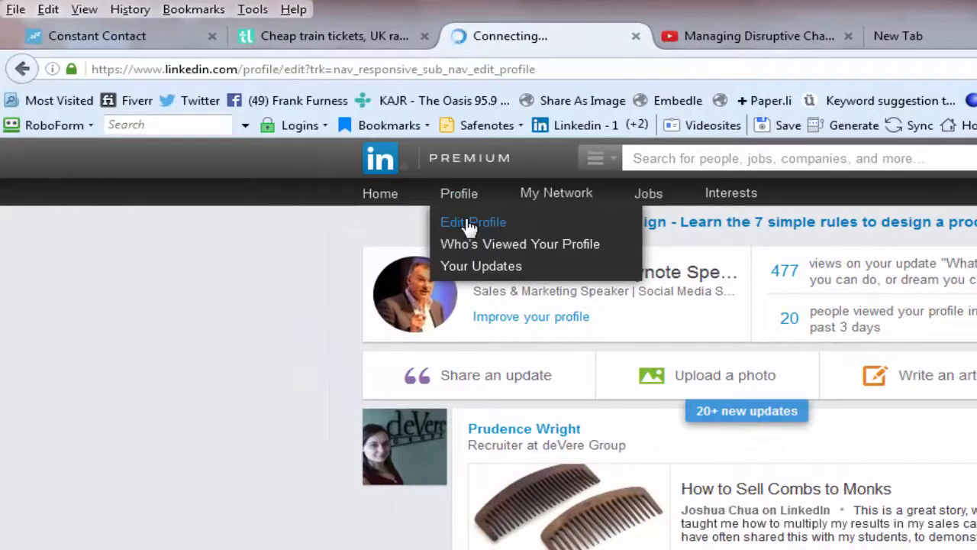
left_click(473, 222)
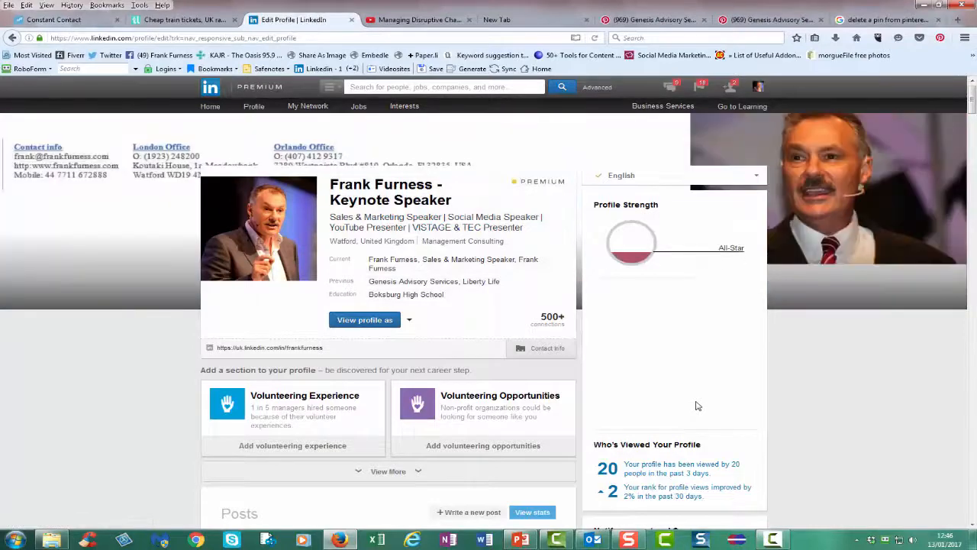
Scroll the Edit Profile page down past Posts to the Summary section
scroll("down", 3)
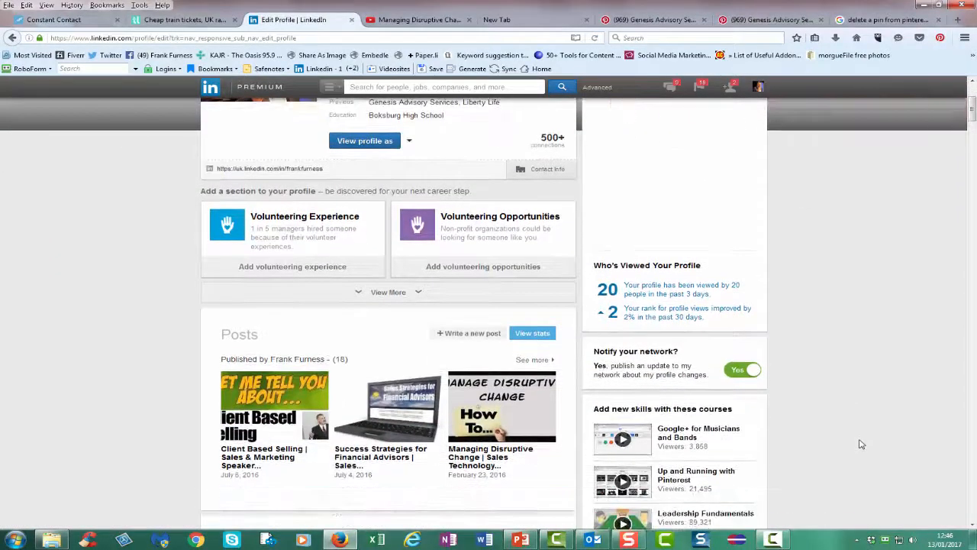
scroll("down", 3)
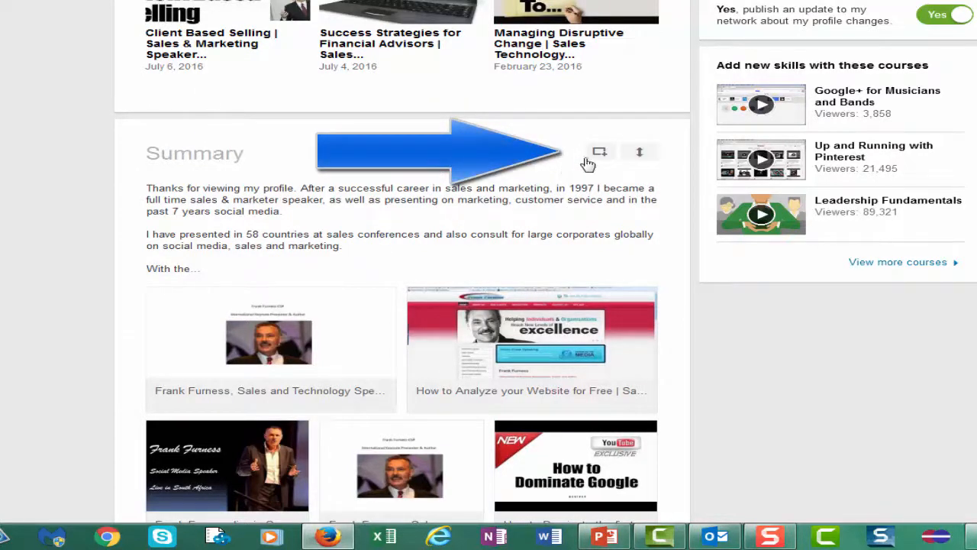
mouse_move(600, 151)
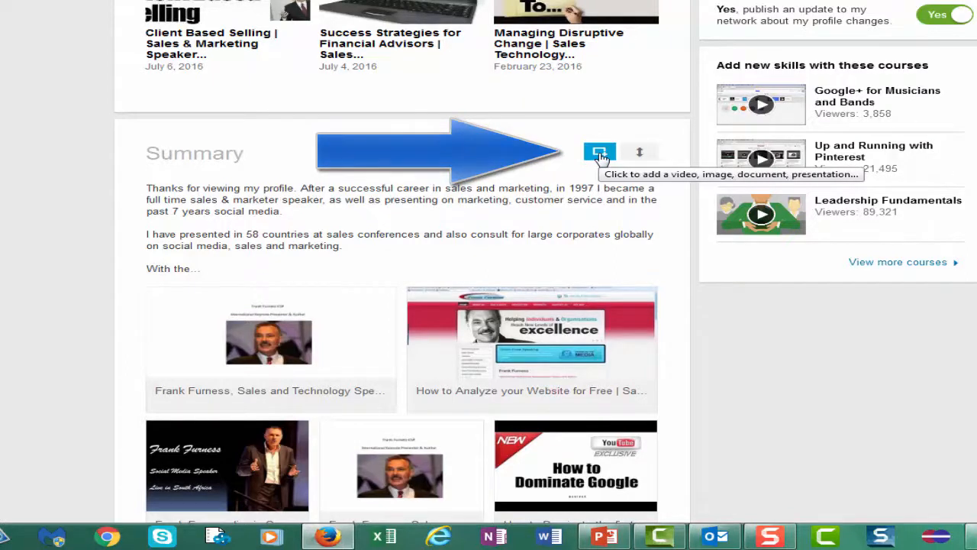
Start adding media to the Summary and copy the Managing Disruptive Change YouTube URL
left_click(599, 152)
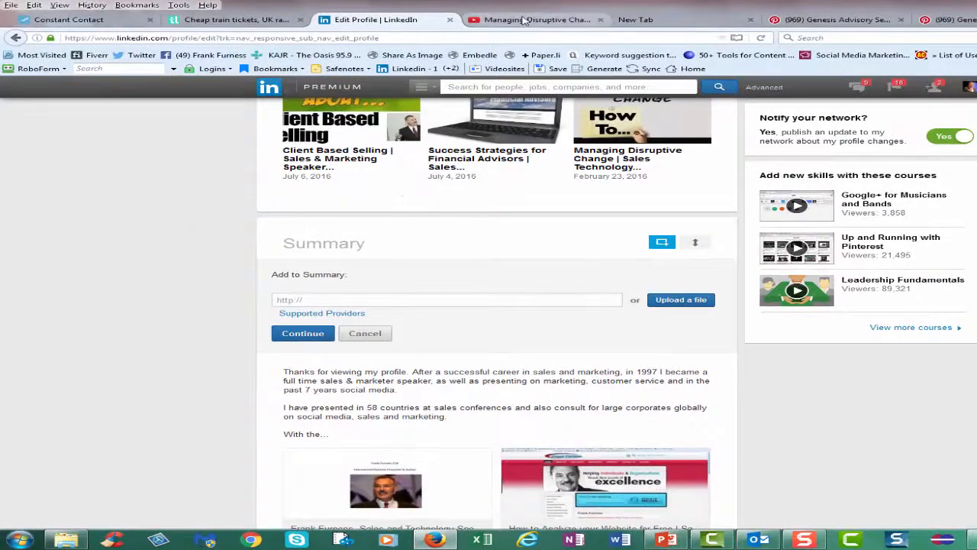
left_click(535, 18)
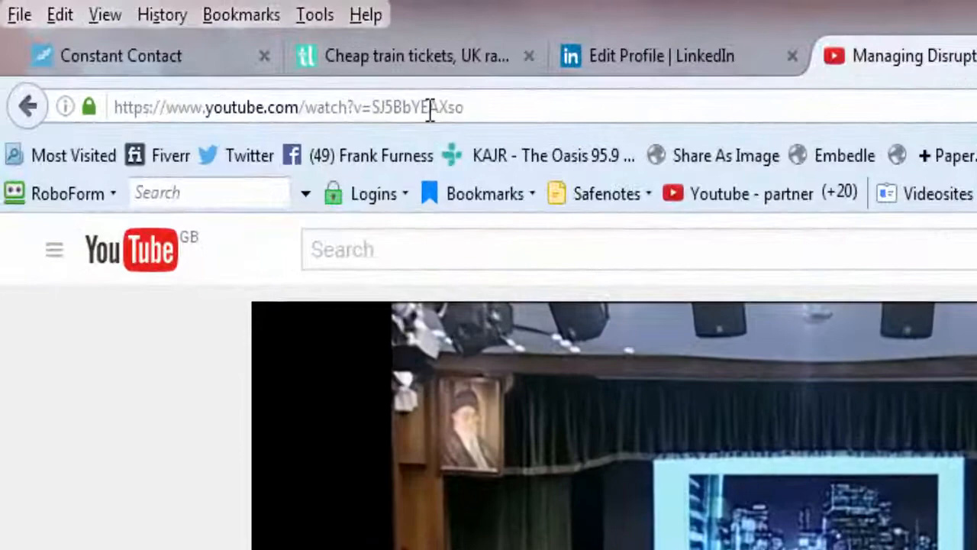
left_click(287, 106)
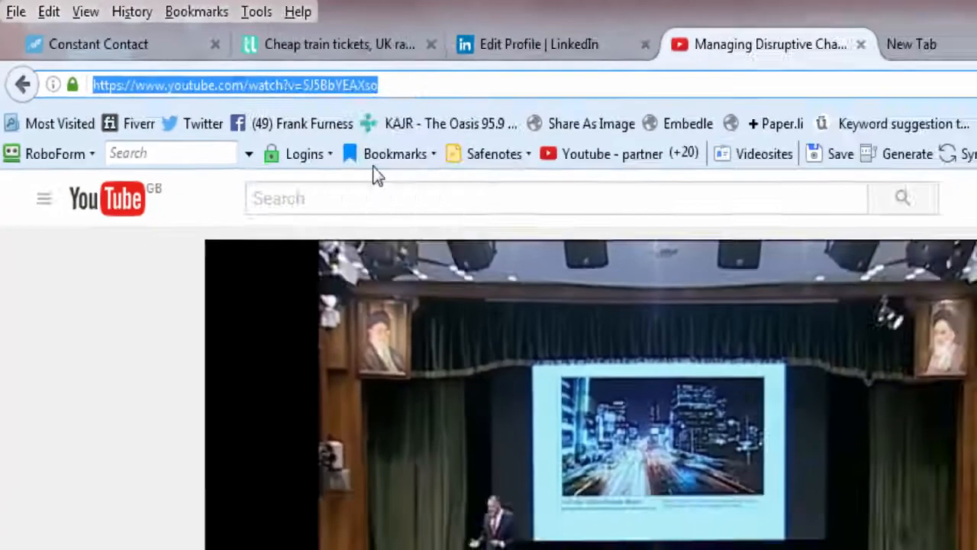
left_click(537, 43)
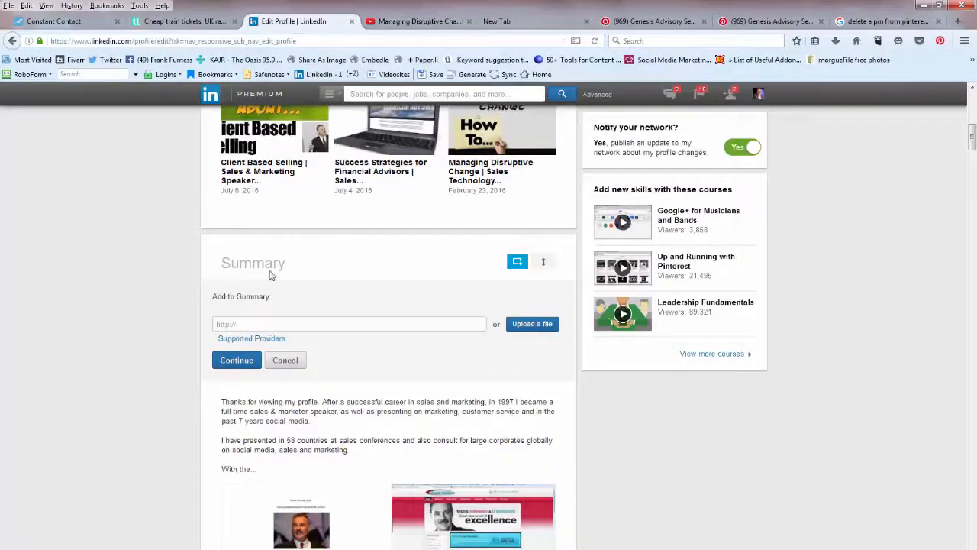
Paste the Managing Disruptive Change video URL into the link field and continue
right_click(350, 323)
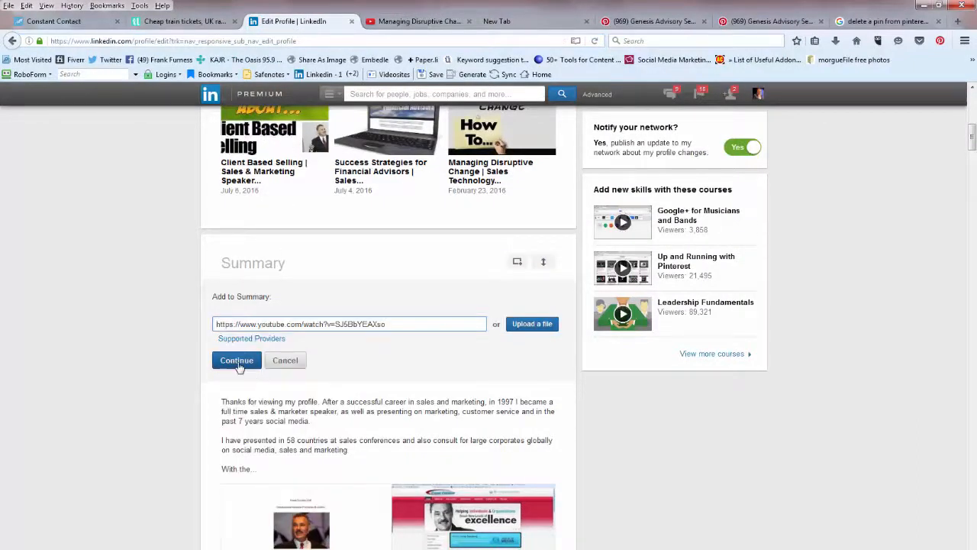
left_click(235, 360)
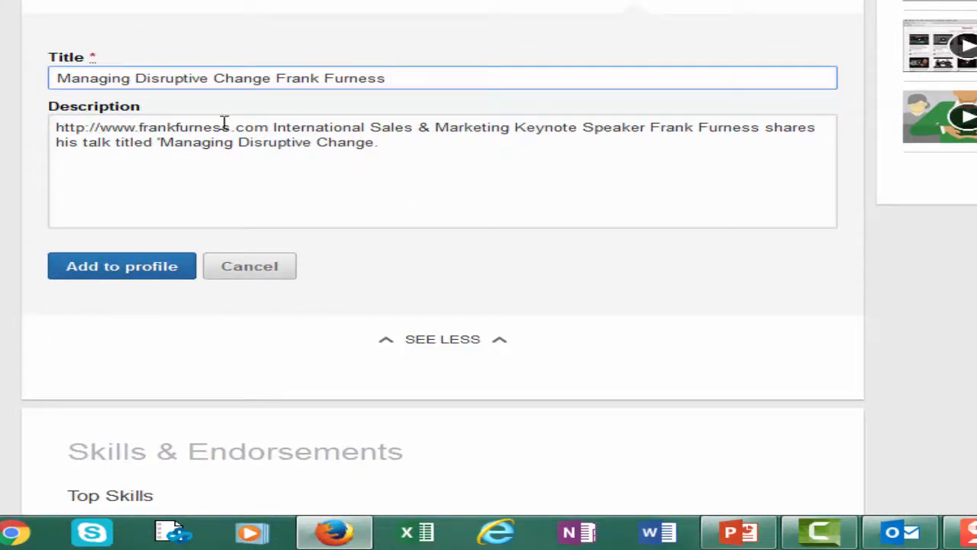
Delete the website address from the start of the video's description
double_click(162, 127)
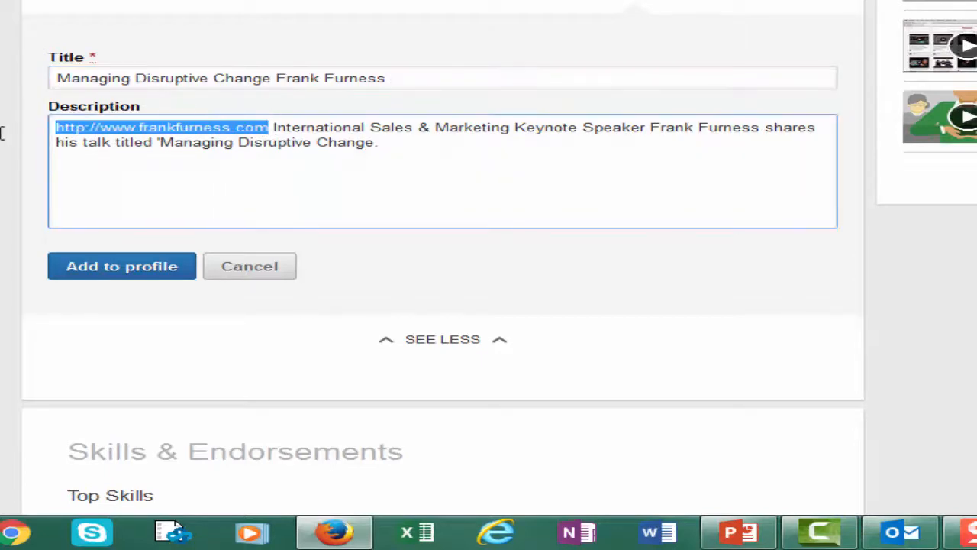
key("Delete")
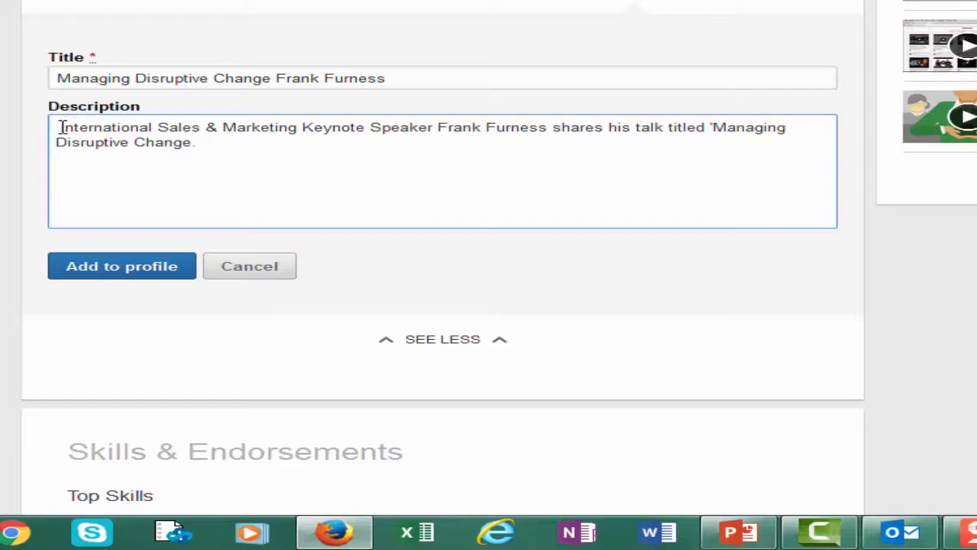
mouse_move(122, 266)
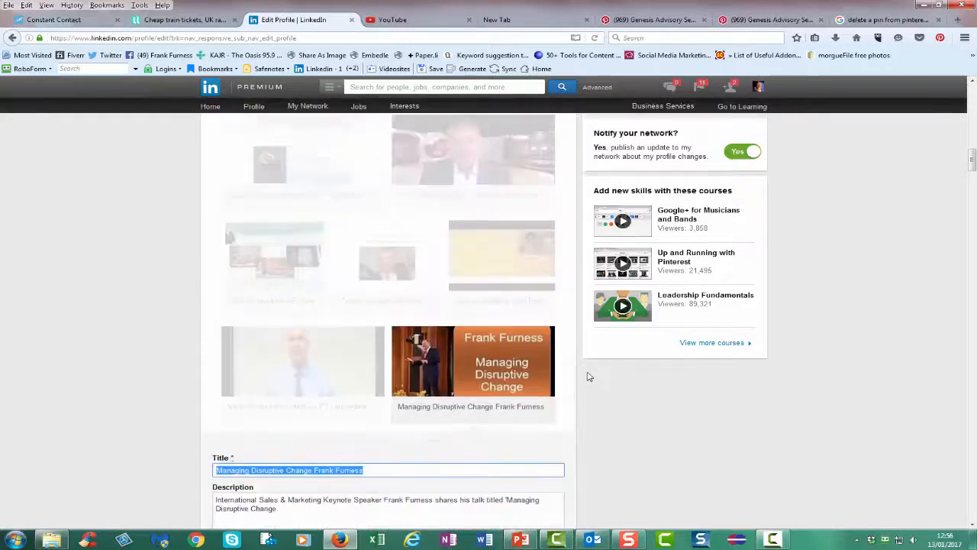
Return to the finished profile view and scroll to the Summary section
left_click(253, 107)
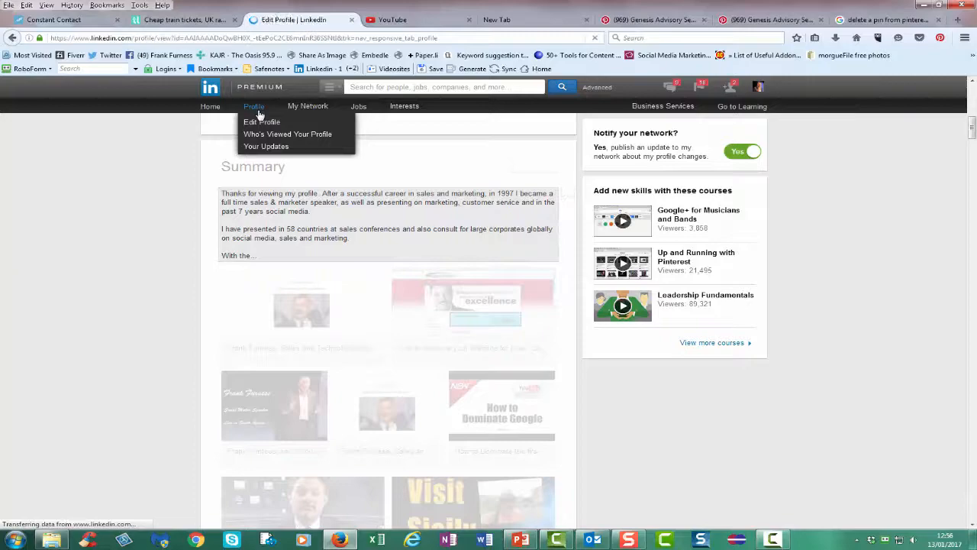
left_click(261, 122)
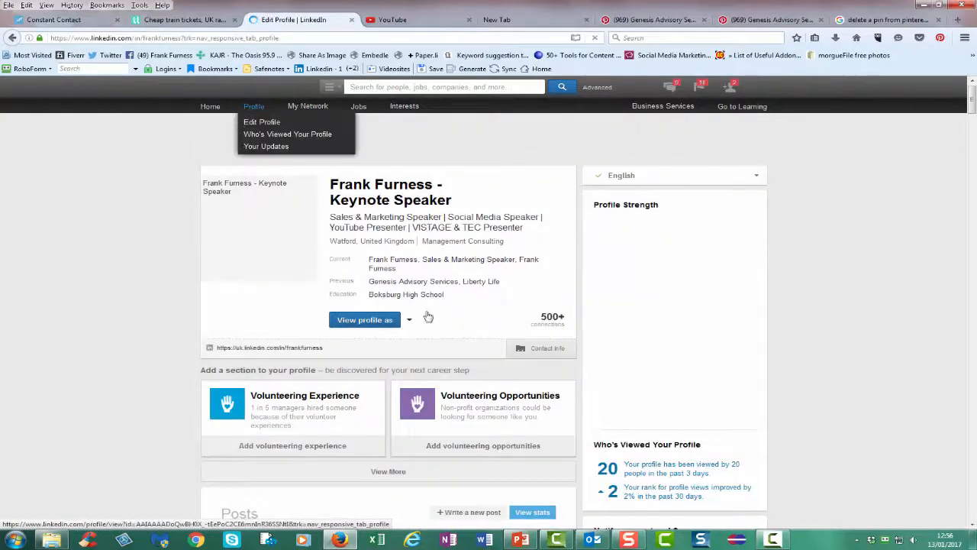
scroll("down", 3)
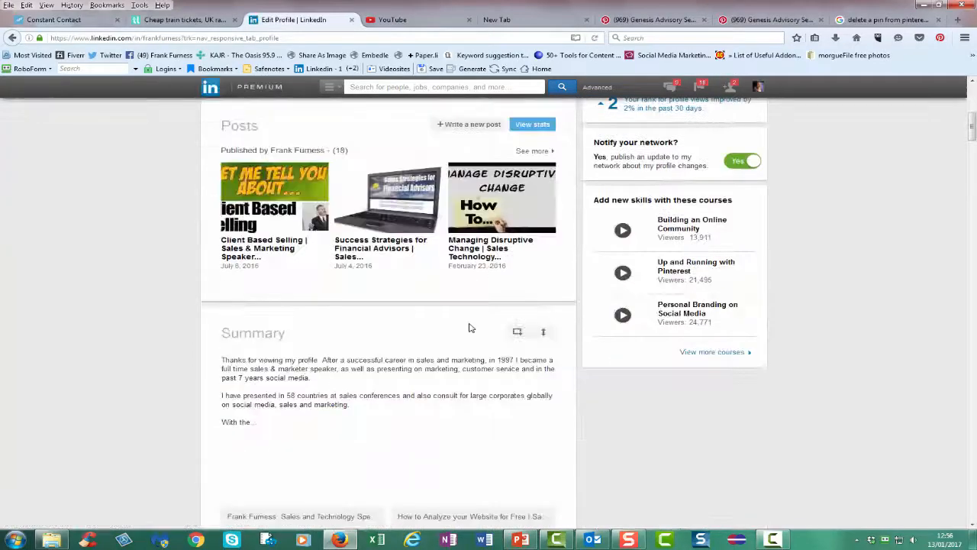